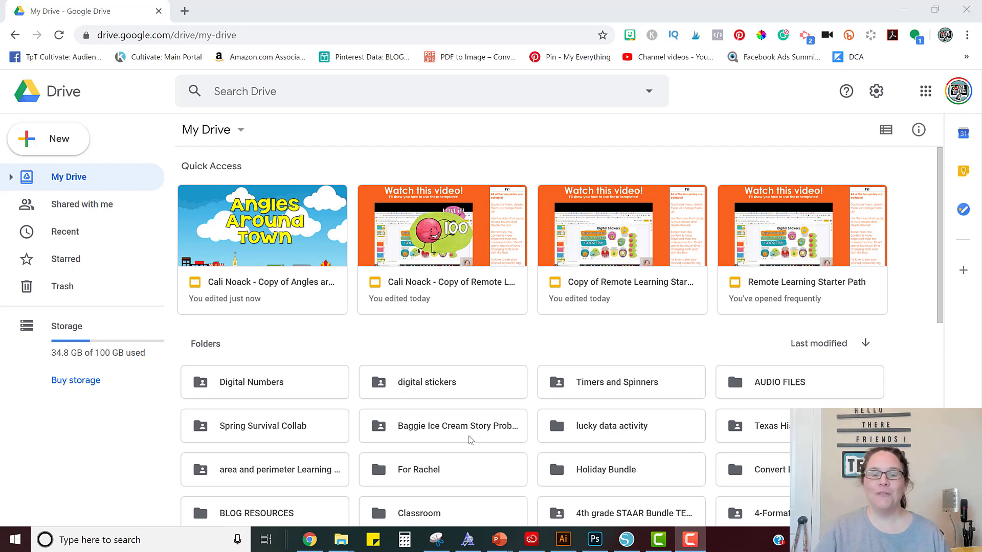
mouse_move(85, 188)
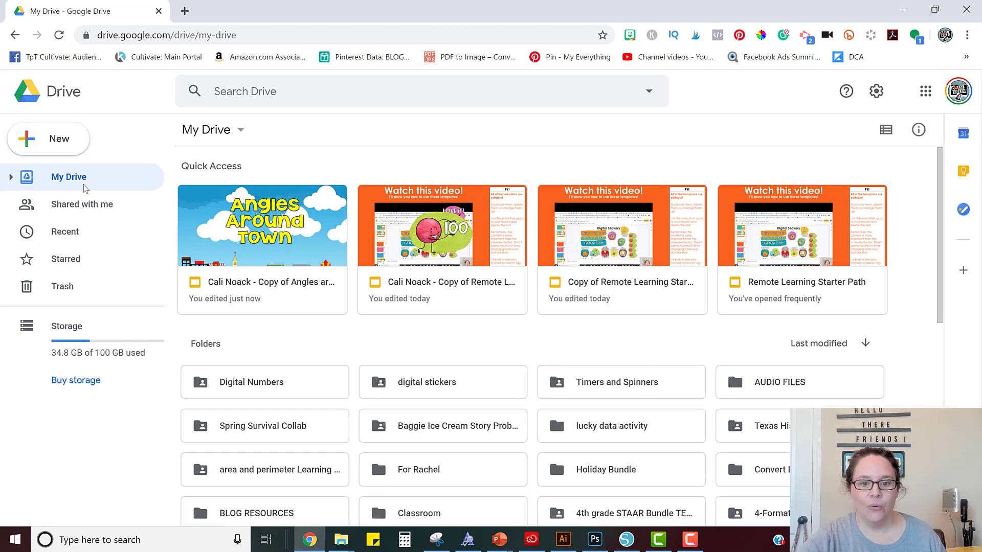
mouse_move(541, 342)
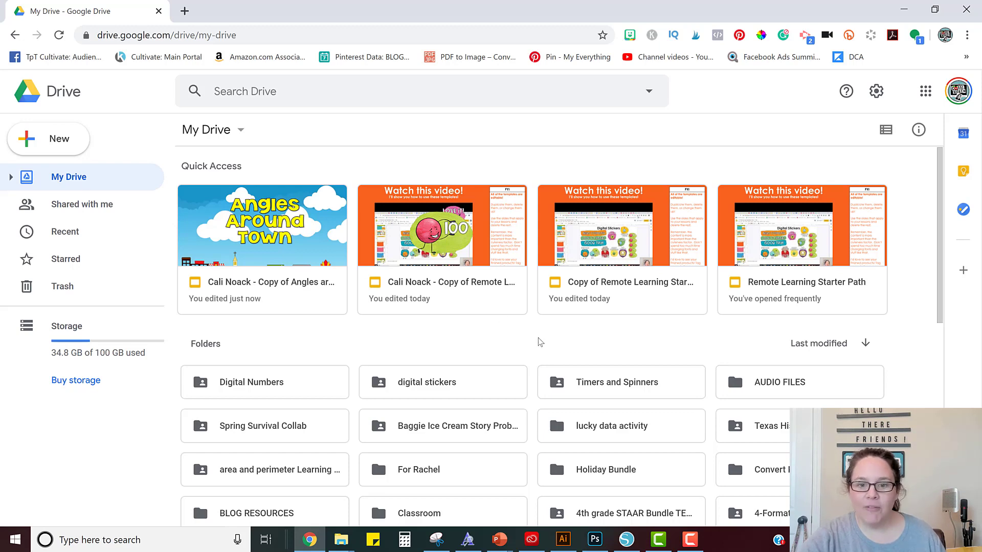
- Navigate into the Classroom folder and then its Math Practice subfolder
scroll(down, 3)
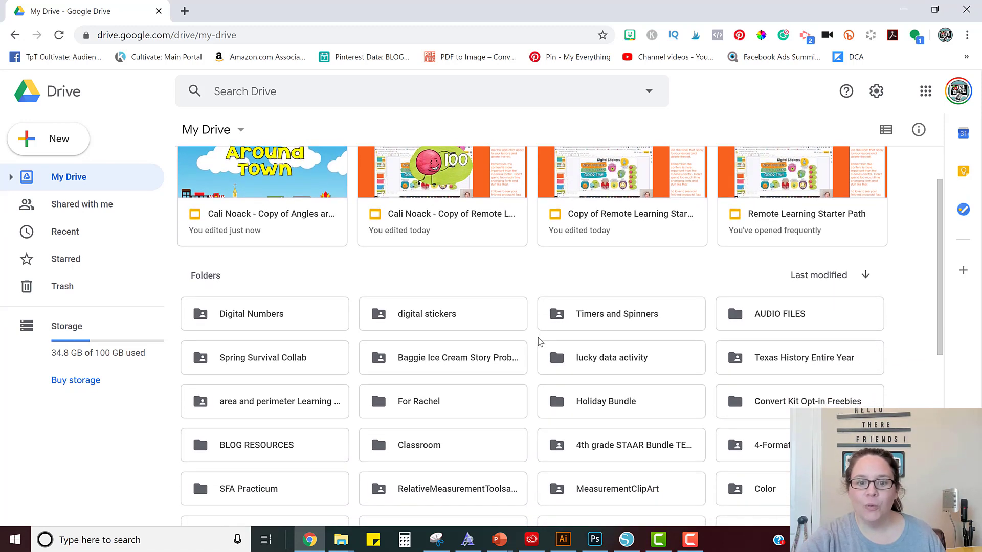
scroll(down, 3)
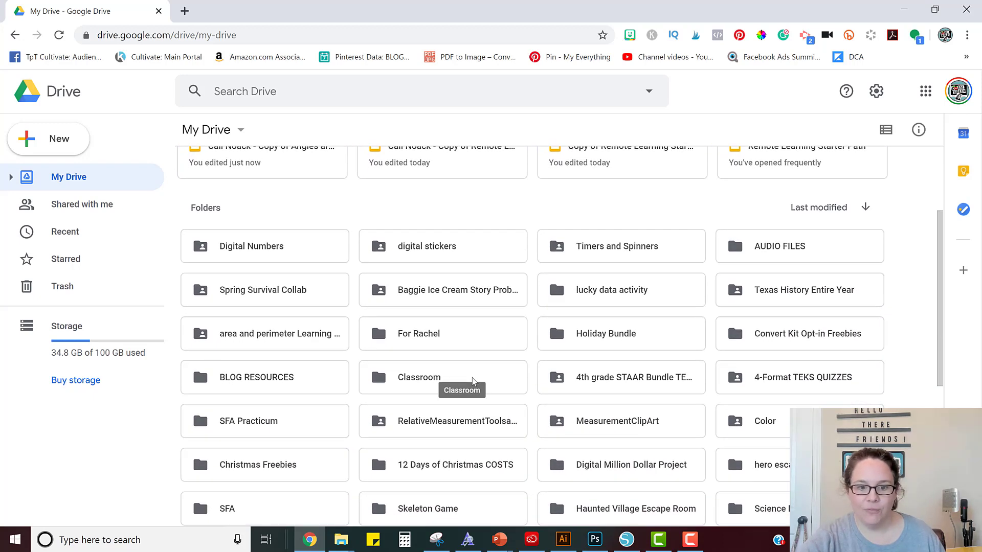
click(420, 377)
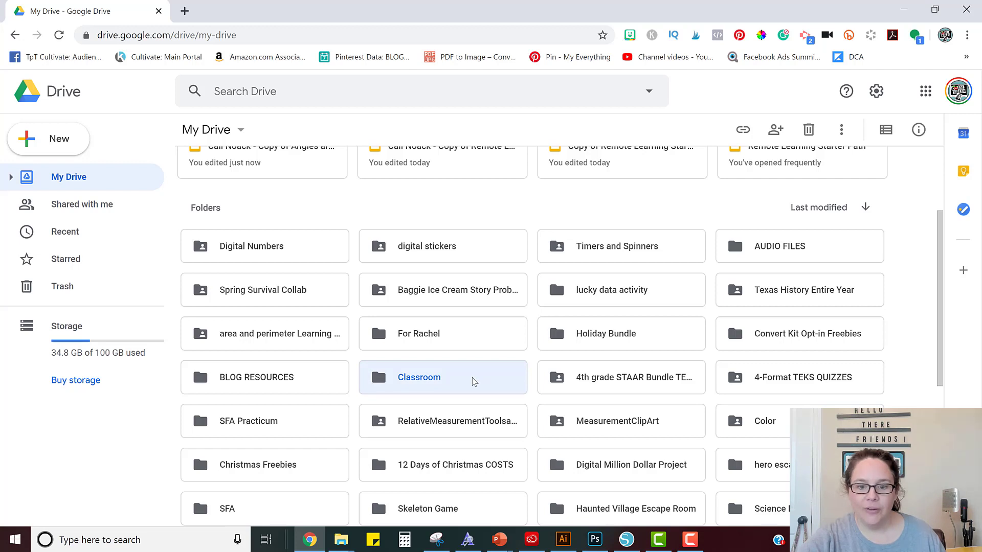
double_click(419, 377)
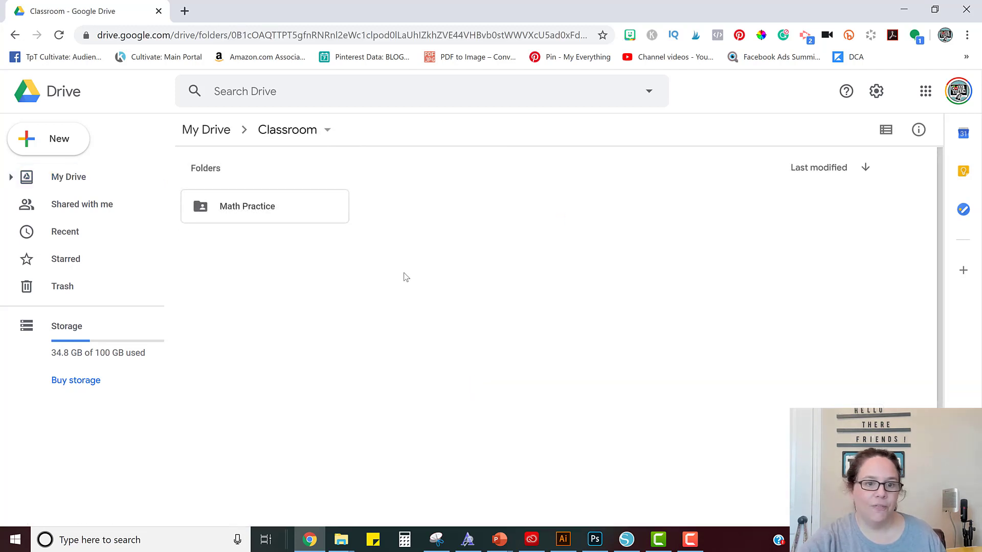
mouse_move(283, 207)
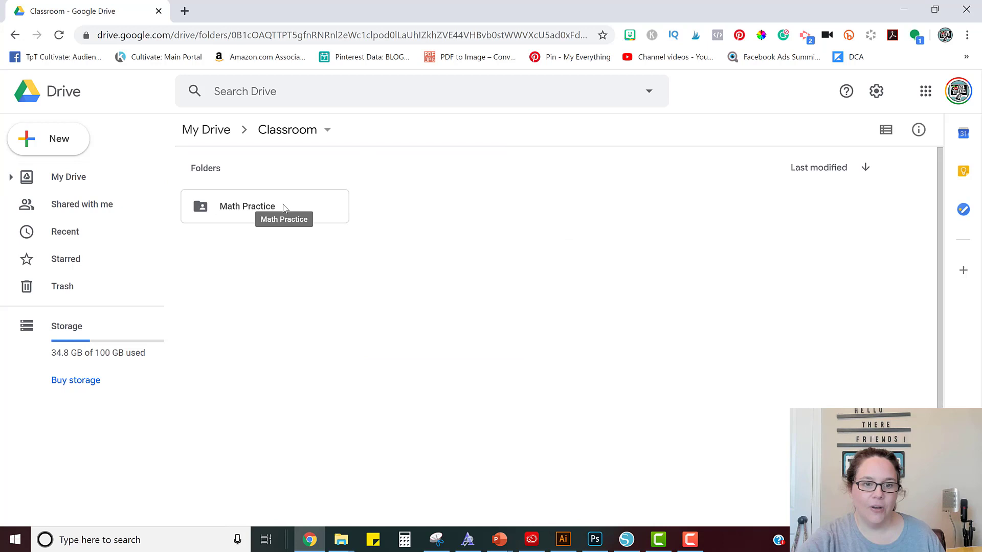
double_click(247, 206)
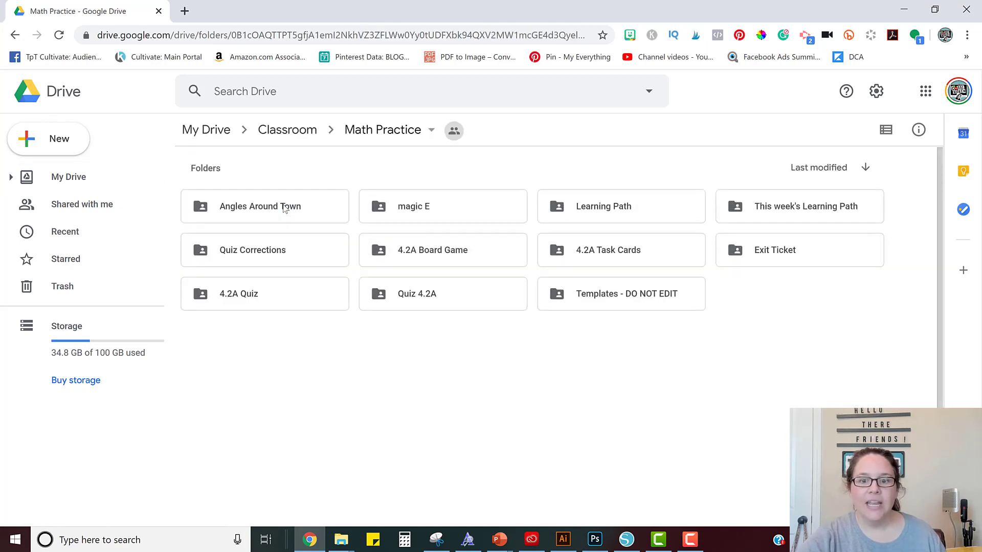
mouse_move(326, 255)
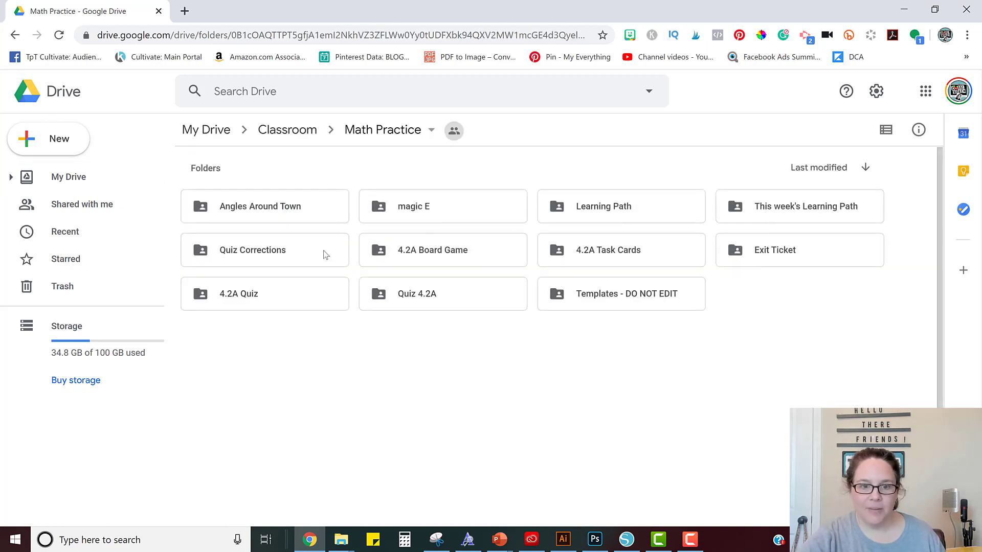
mouse_move(266, 388)
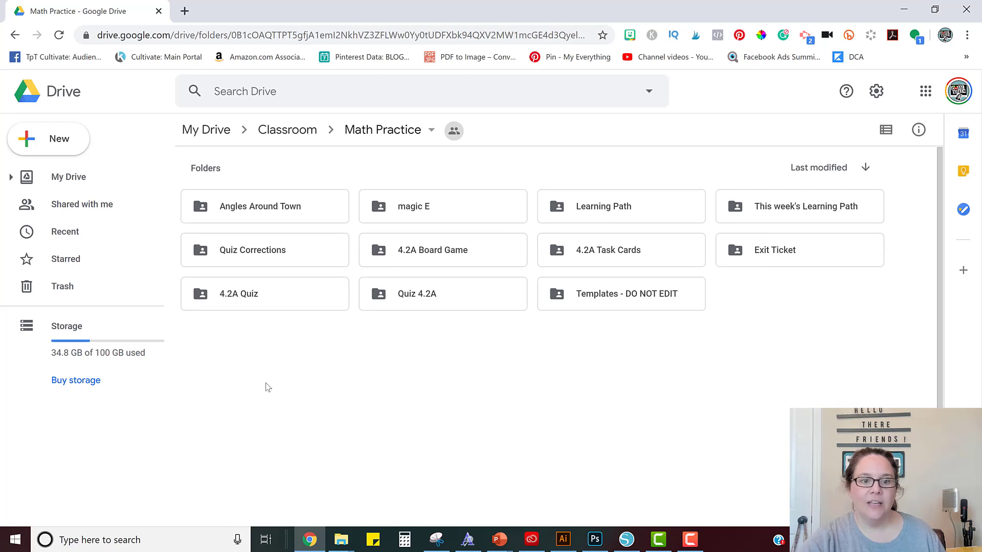
mouse_move(276, 215)
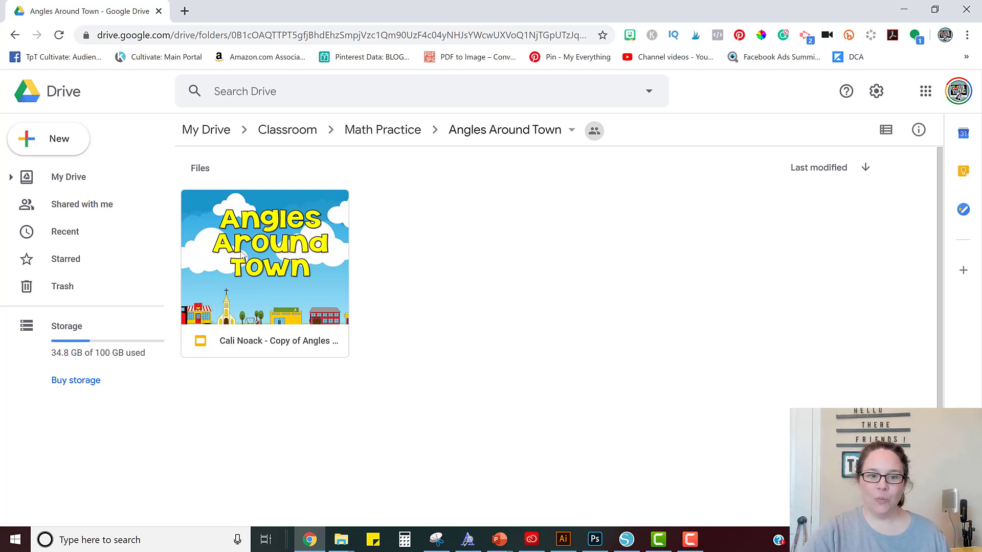
- Launch the student's 'Copy of Angles Around Town' file in Google Slides
double_click(263, 257)
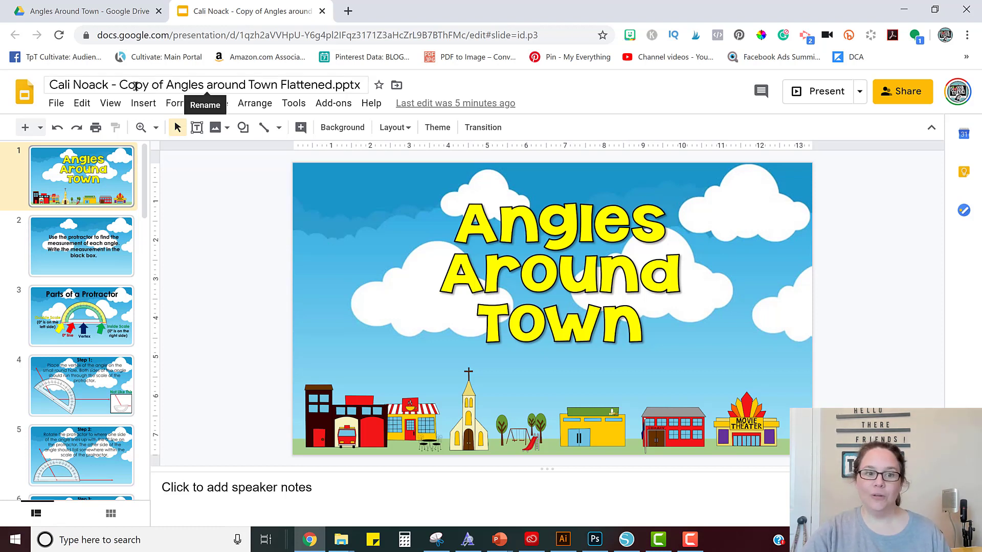
- Add a new comment on the title slide with the text Hi
click(144, 102)
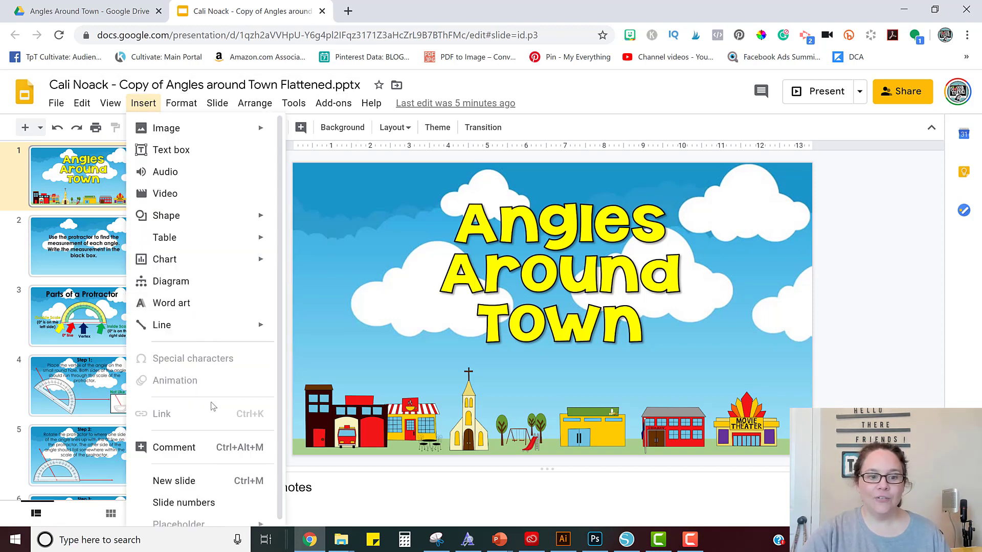
click(174, 447)
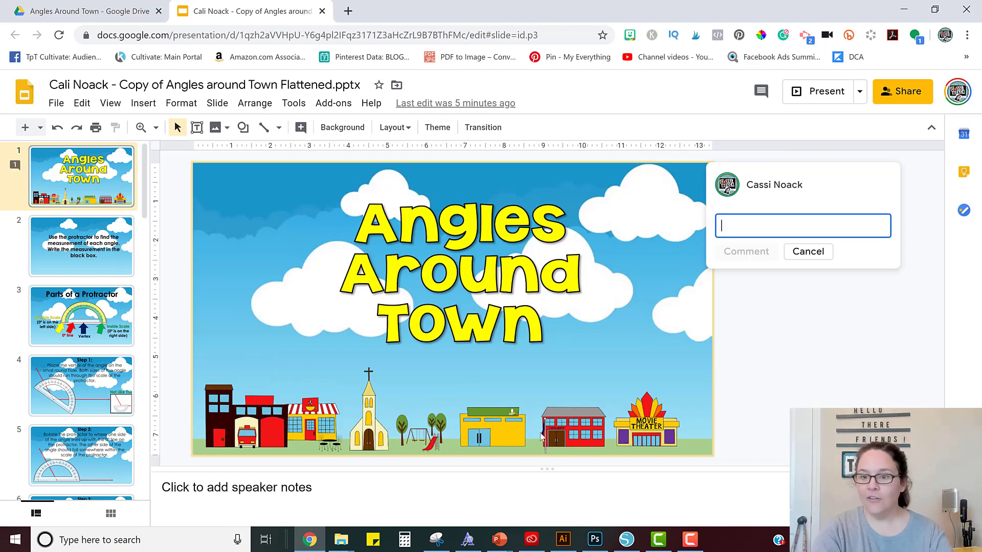
text(Hi)
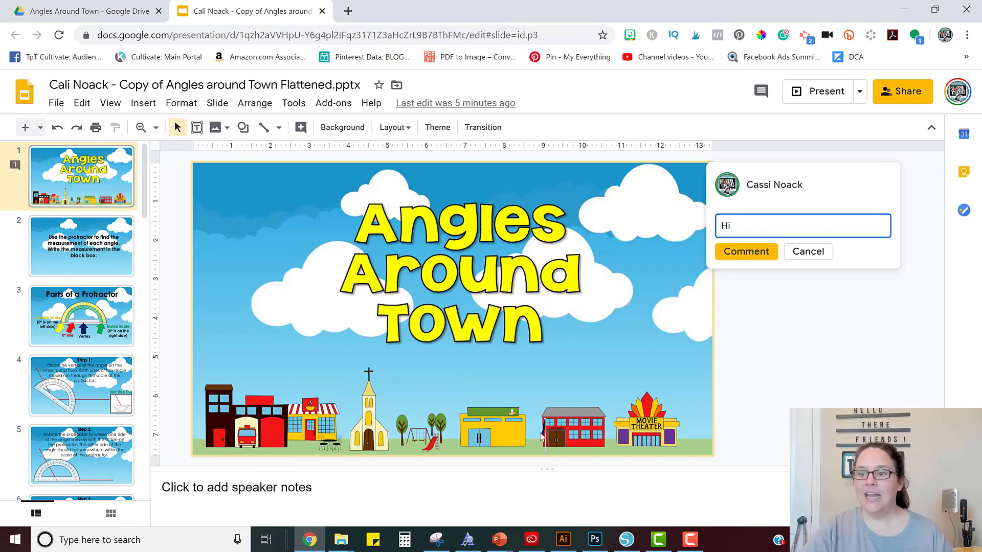
mouse_move(967, 171)
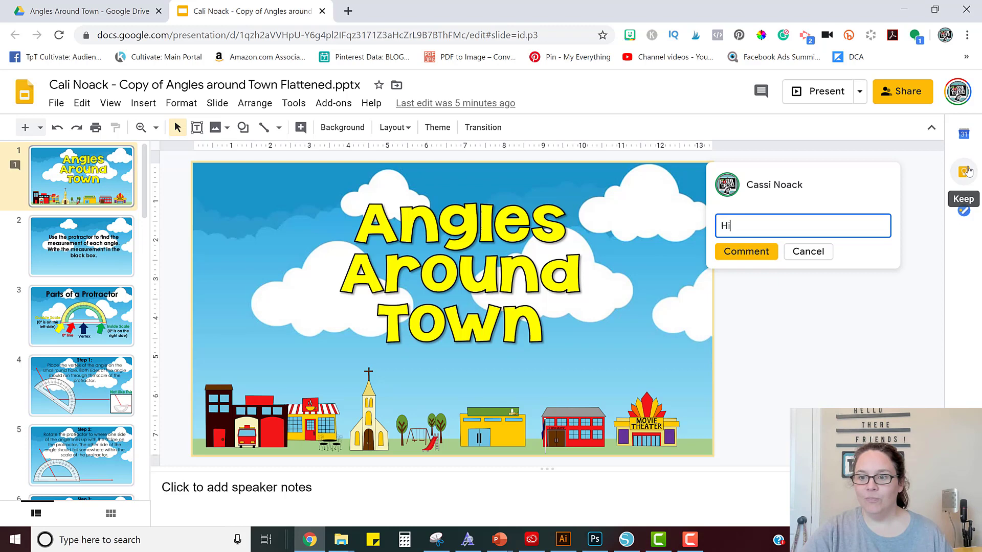
- Add the grasshopper 'You're hopping right along!' Keep note to the slide
click(967, 171)
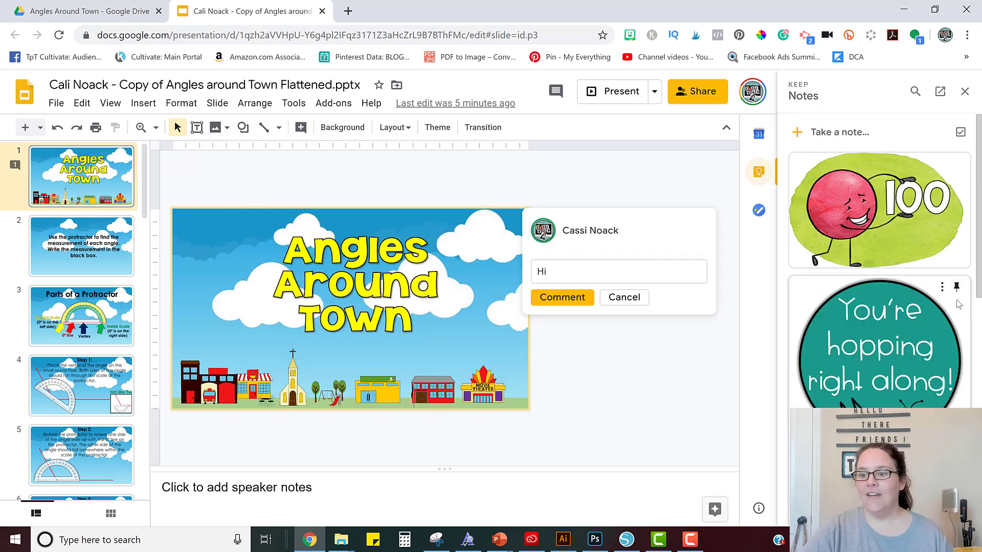
click(942, 286)
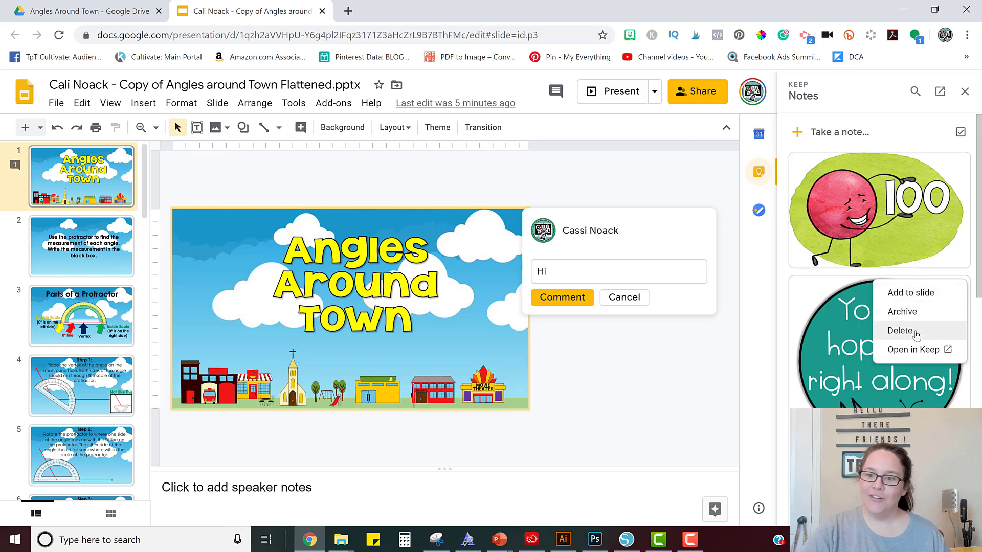
click(910, 293)
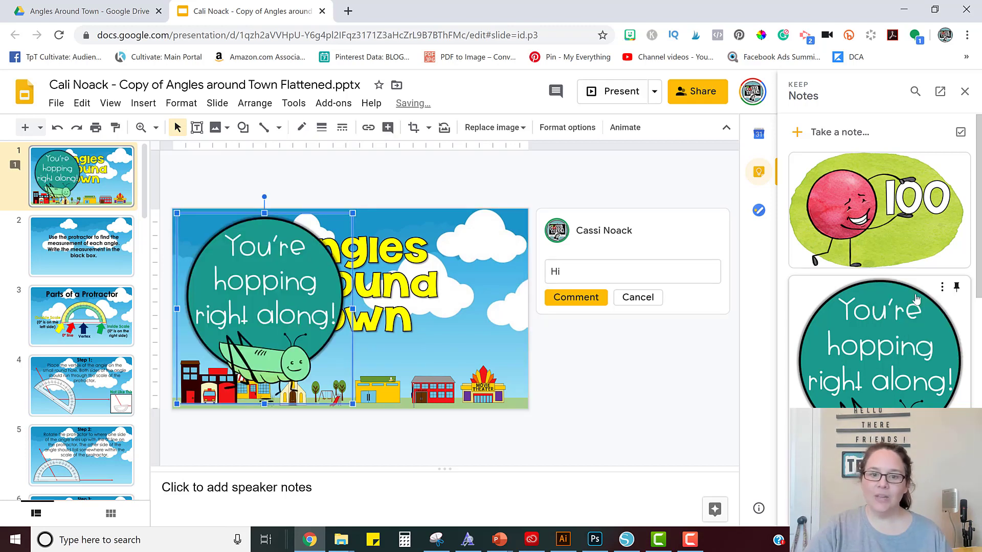
click(608, 368)
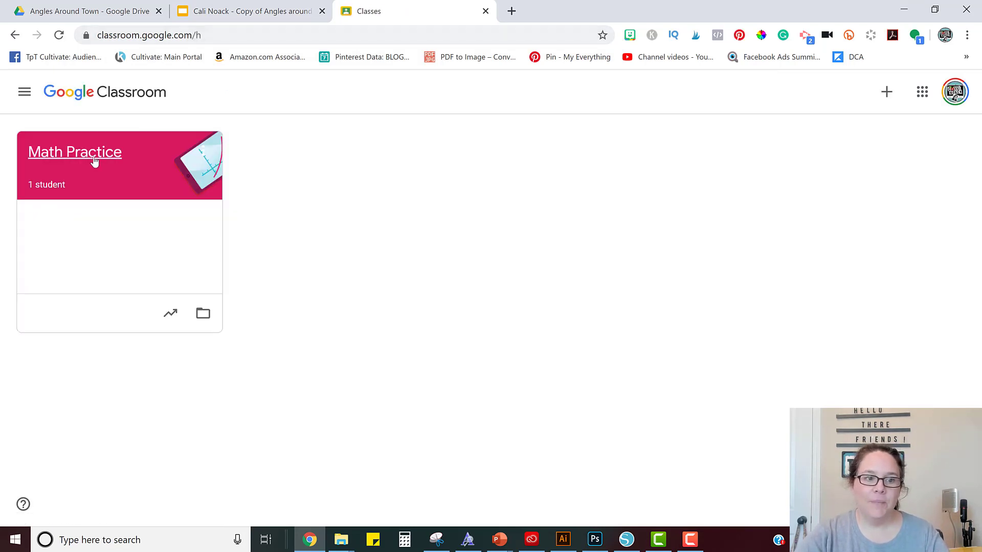
- Show Math Practice's Classwork list with the Angles Around Town assignment expanded
click(75, 152)
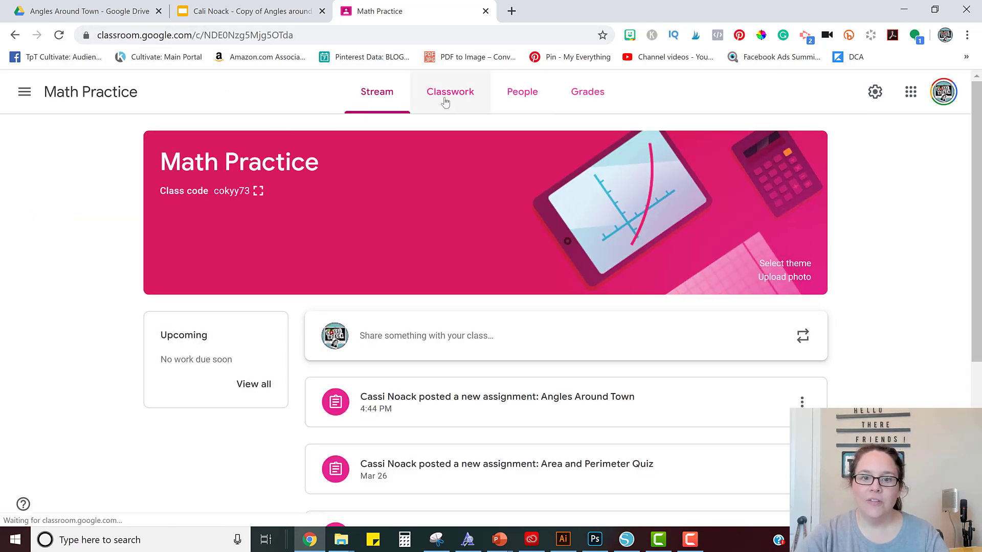
click(450, 91)
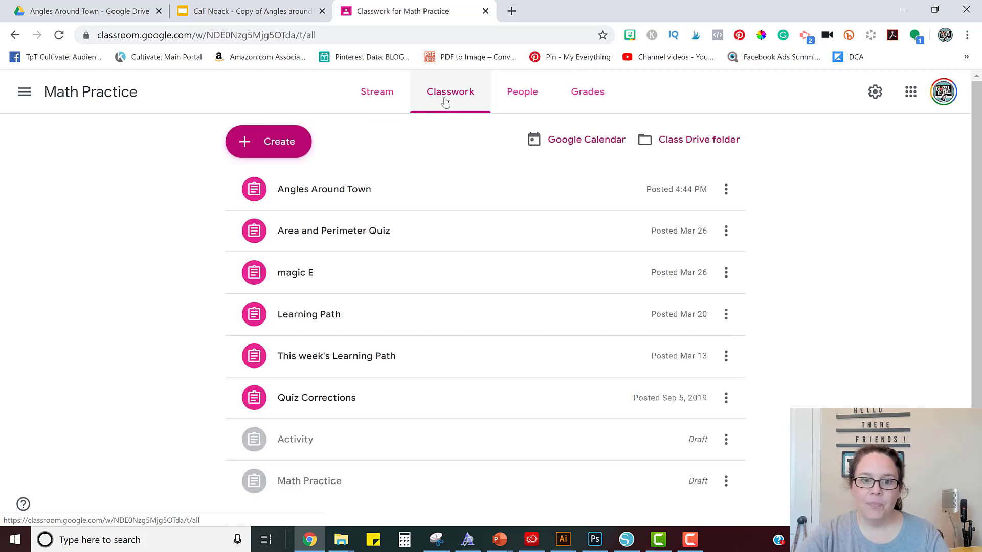
mouse_move(295, 405)
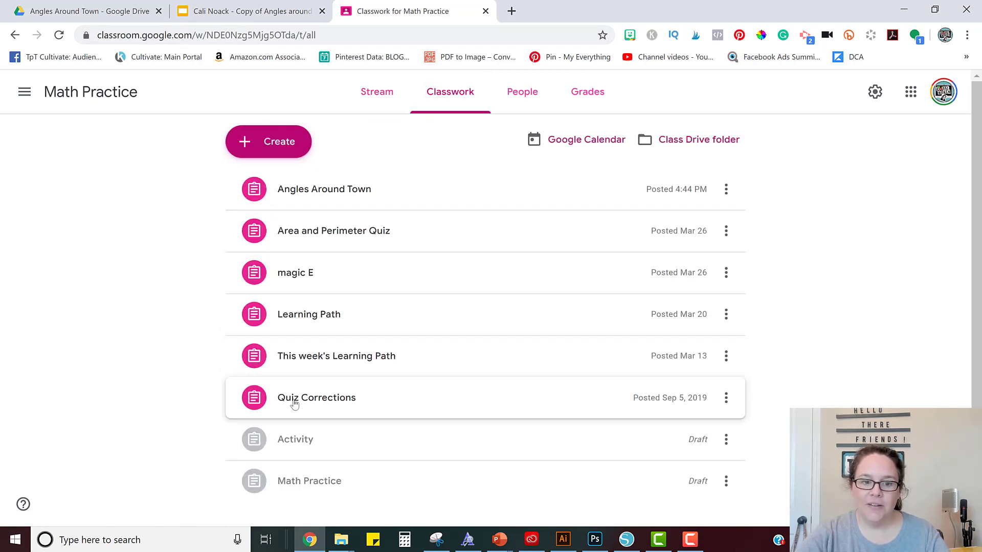
mouse_move(325, 189)
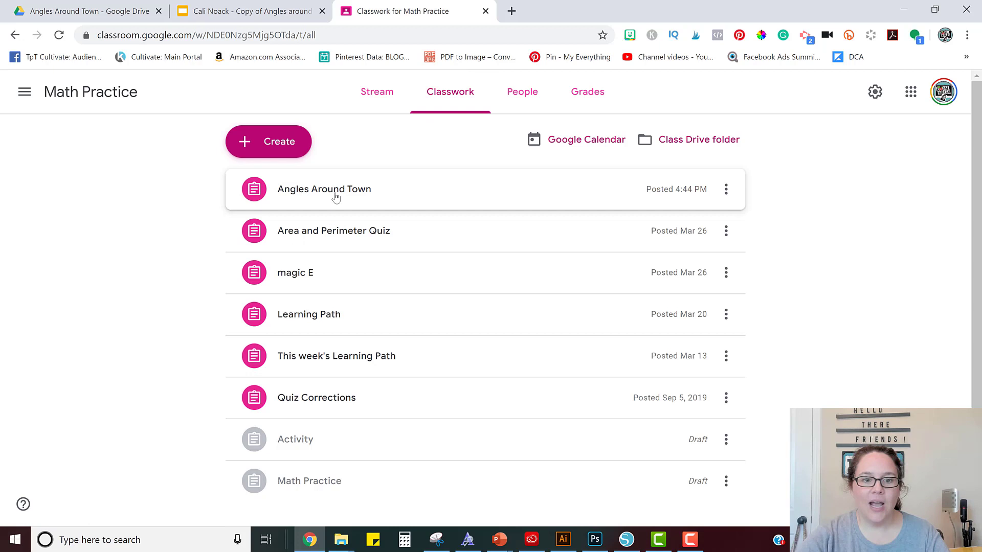
click(324, 188)
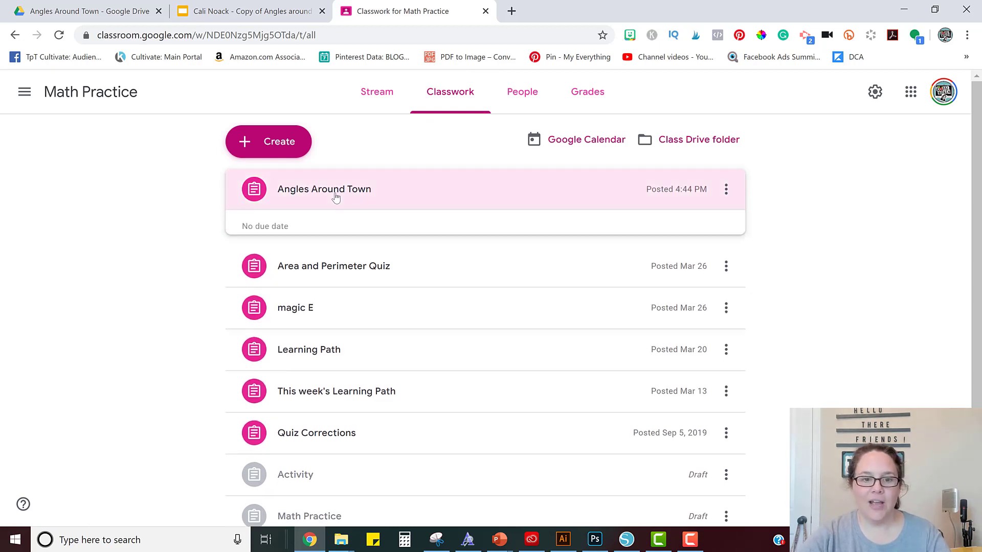
click(325, 189)
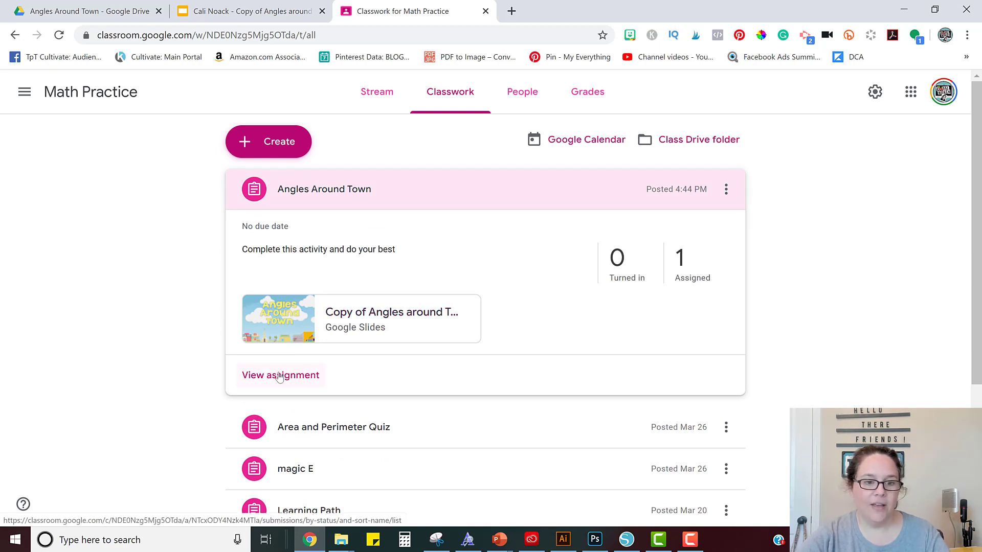
- View the assignment's student work, briefly checking its Drive folder
click(280, 375)
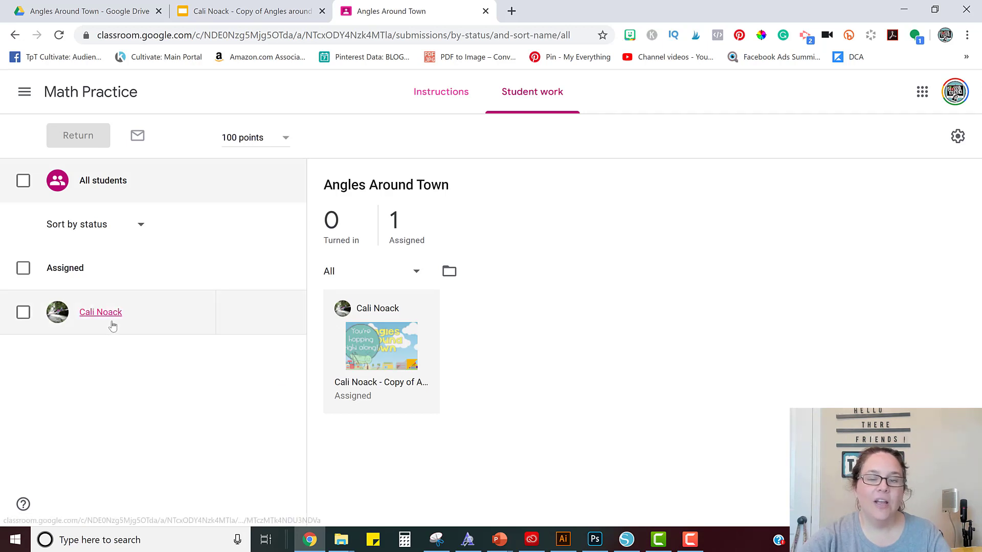
mouse_move(375, 463)
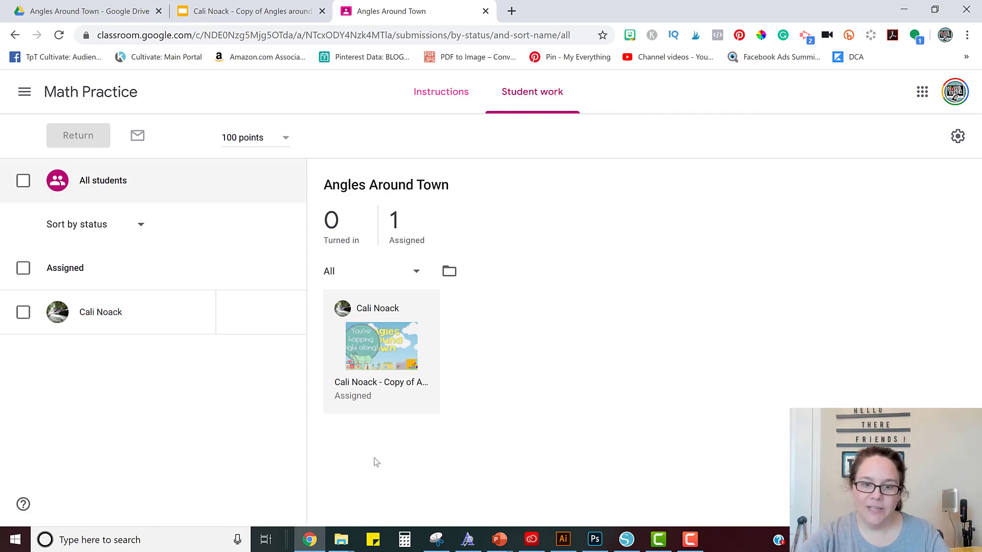
mouse_move(401, 404)
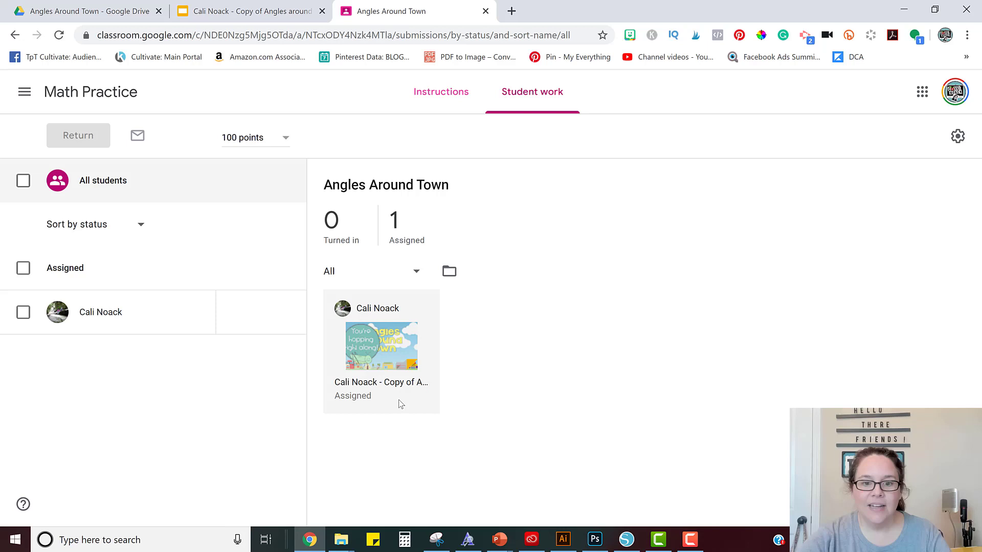
mouse_move(449, 271)
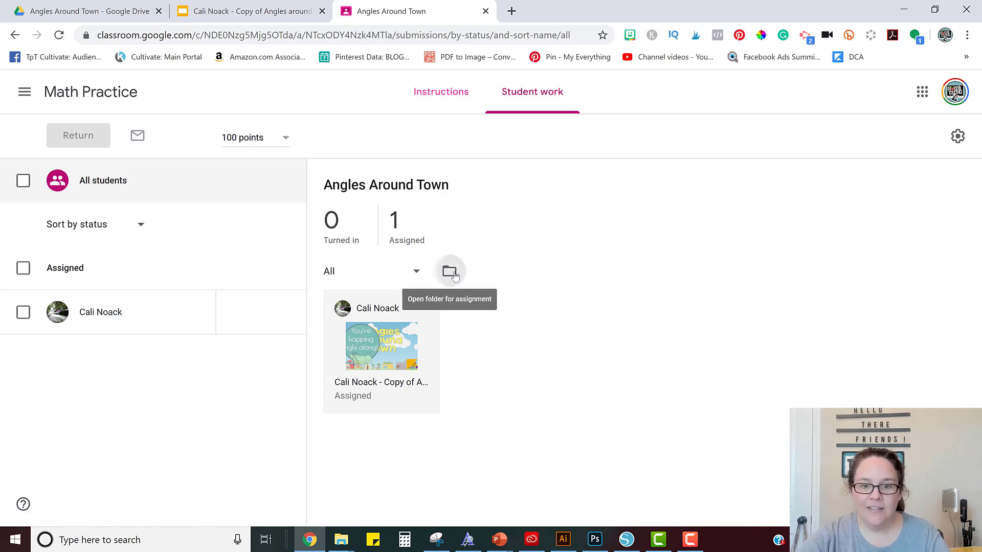
click(450, 271)
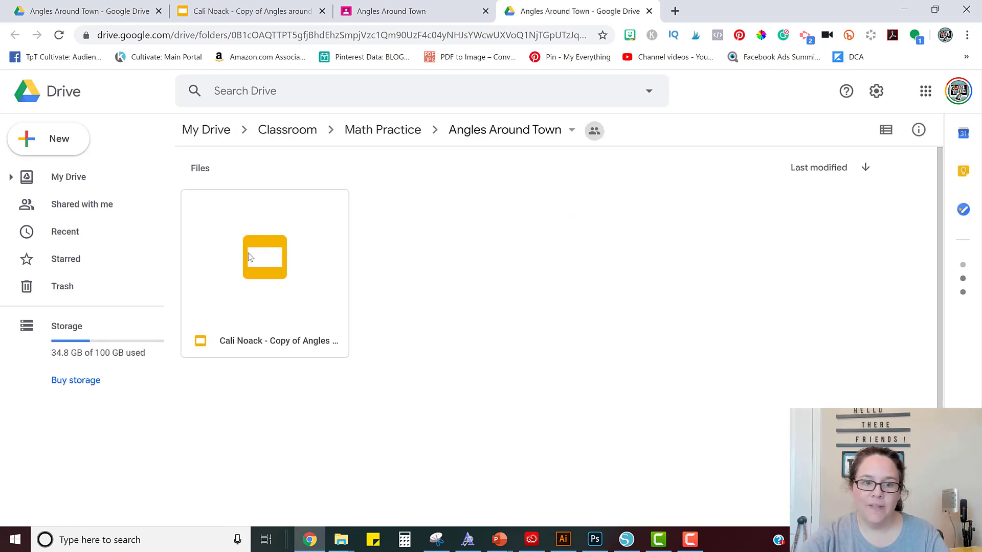
click(389, 11)
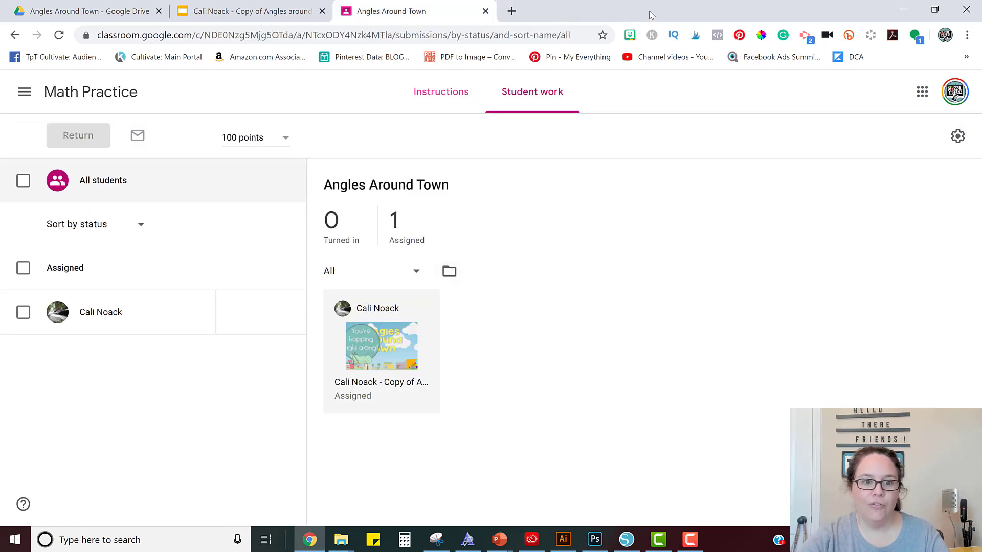
mouse_move(91, 459)
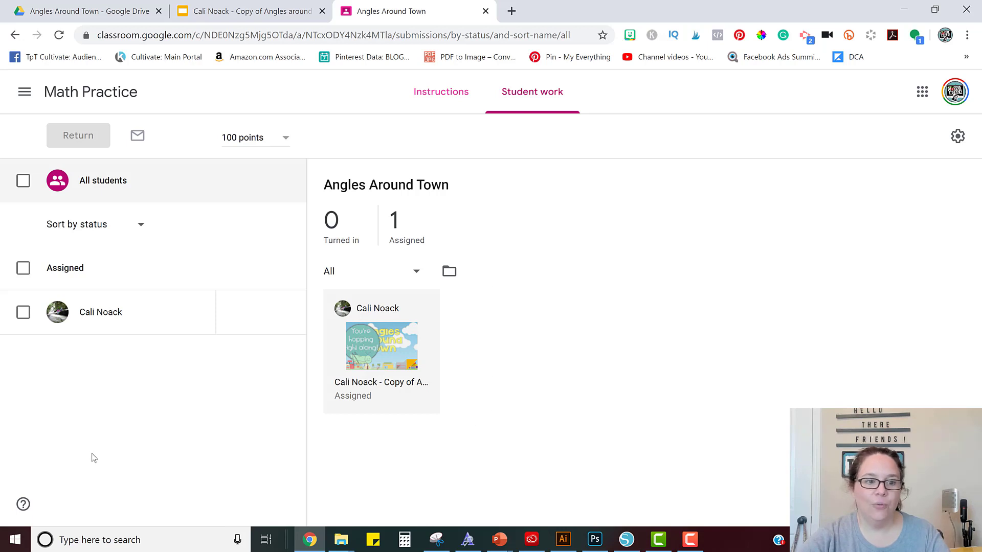
mouse_move(125, 390)
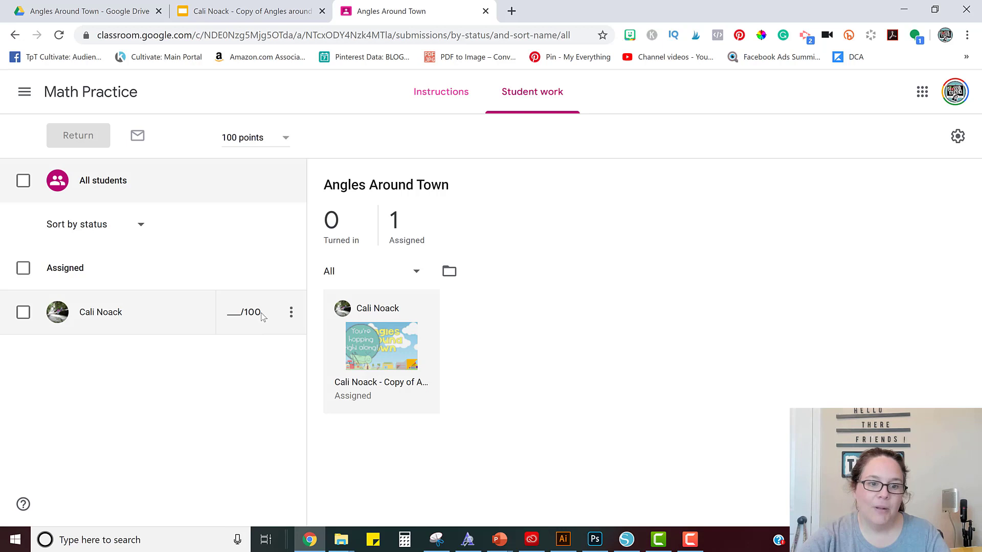
- Enter a grade of 90 for the student's submission
click(100, 312)
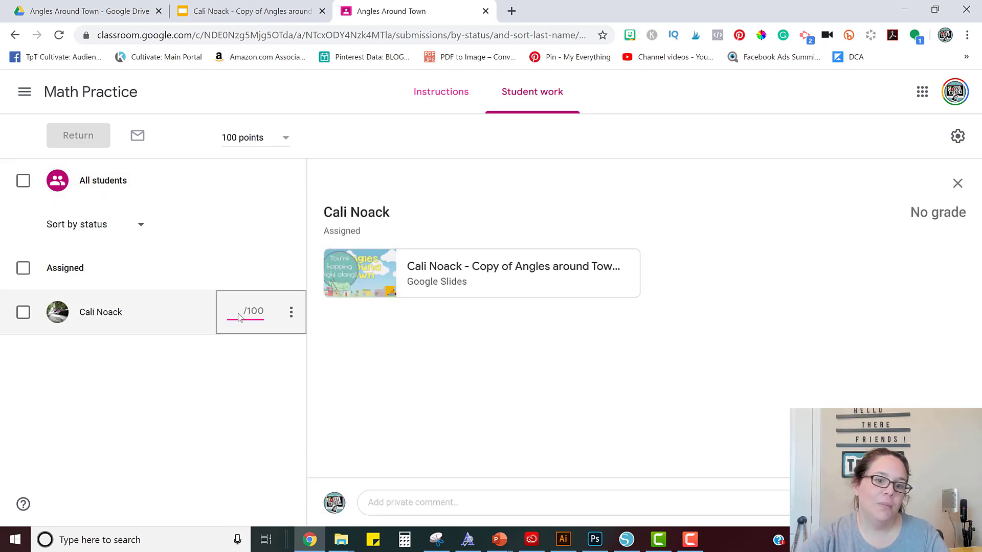
text(90)
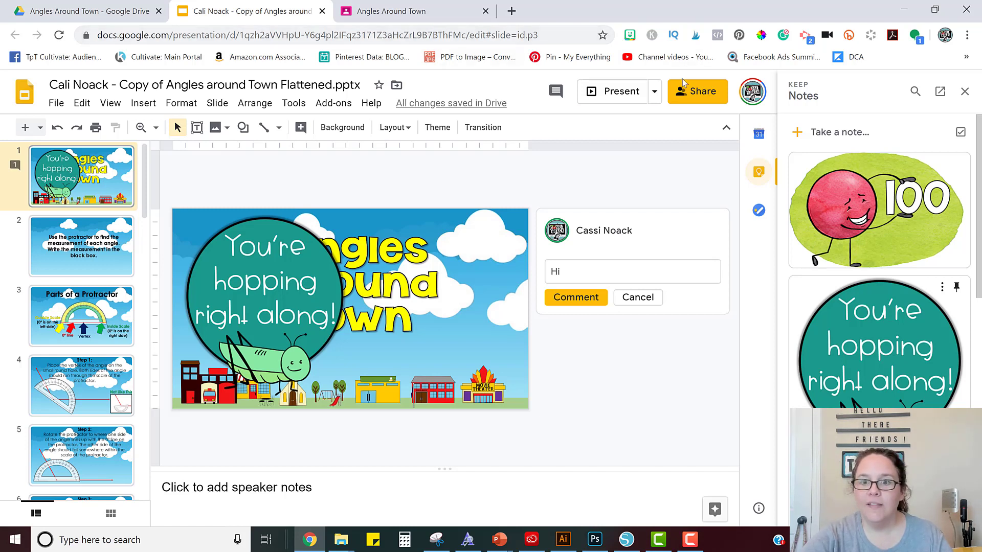
mouse_move(696, 91)
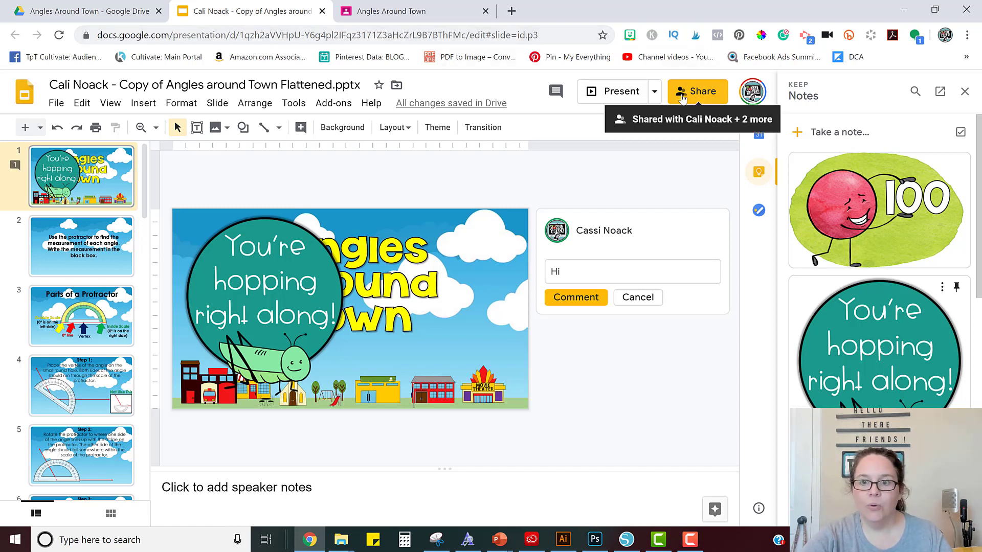
- View the copy's sharing list, then return to its Angles Around Town Drive folder
click(697, 91)
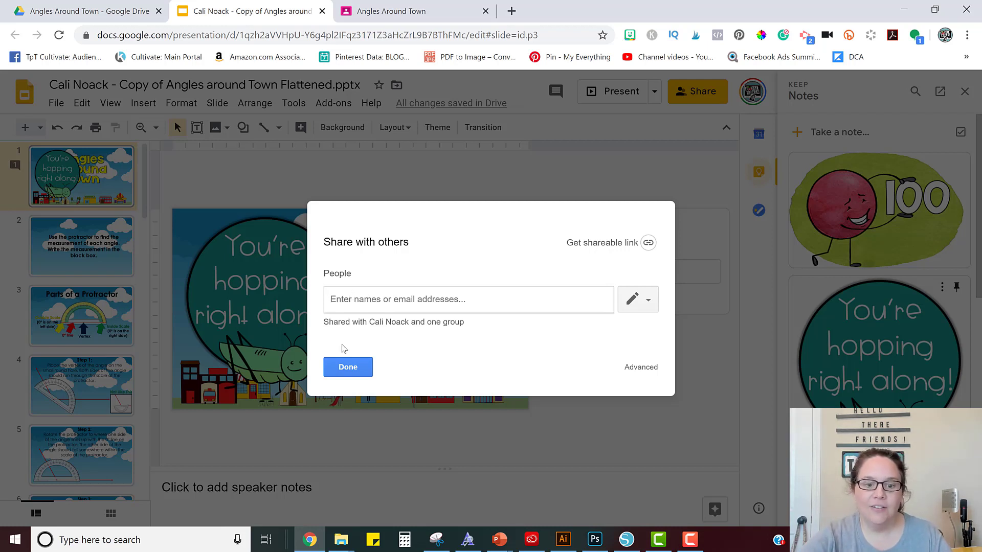
mouse_move(342, 351)
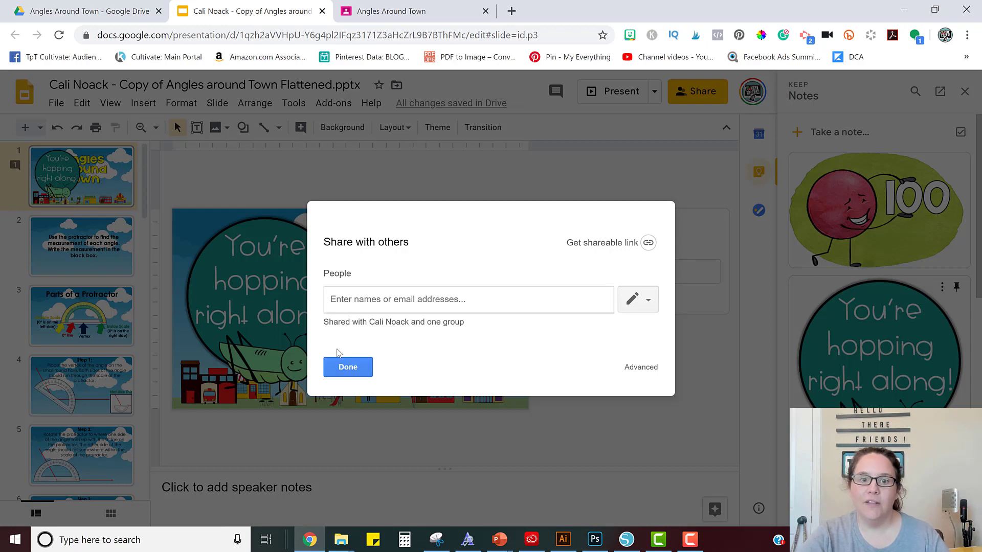
mouse_move(259, 57)
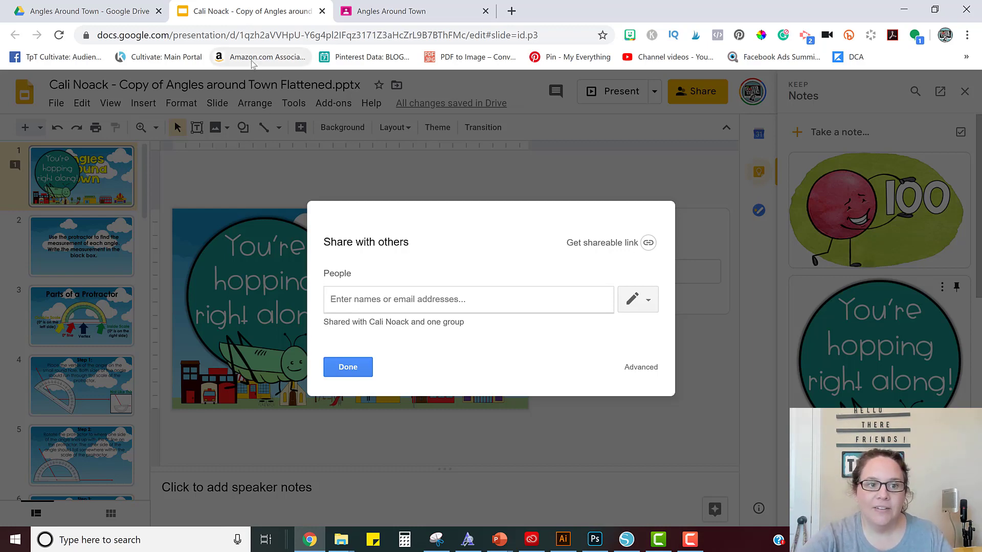
click(88, 10)
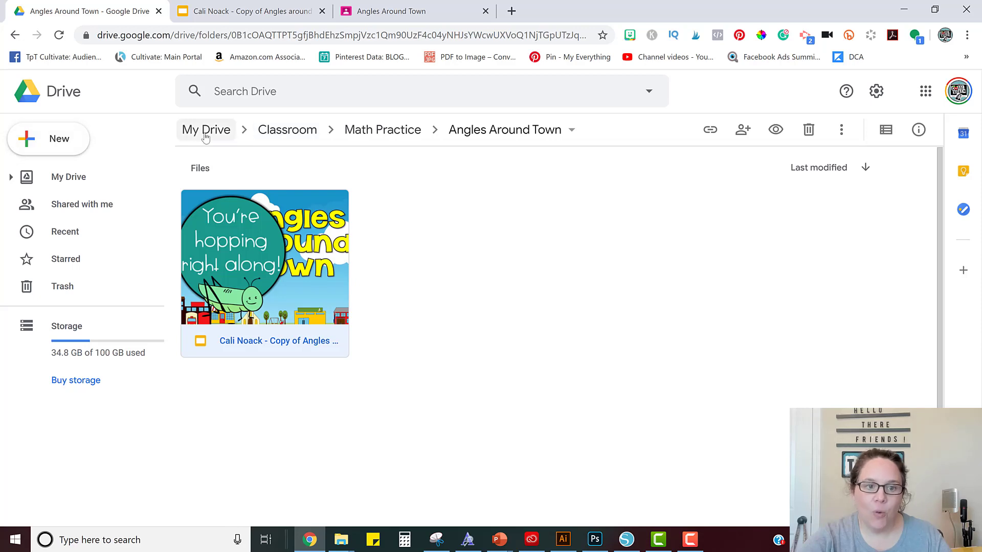
- Go from My Drive to the Shared with me file list
click(206, 130)
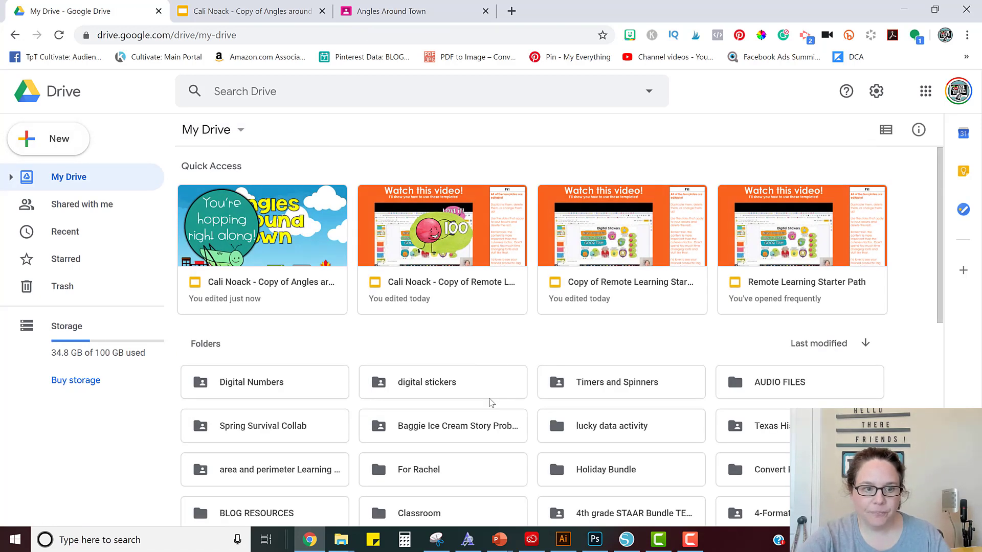
mouse_move(72, 168)
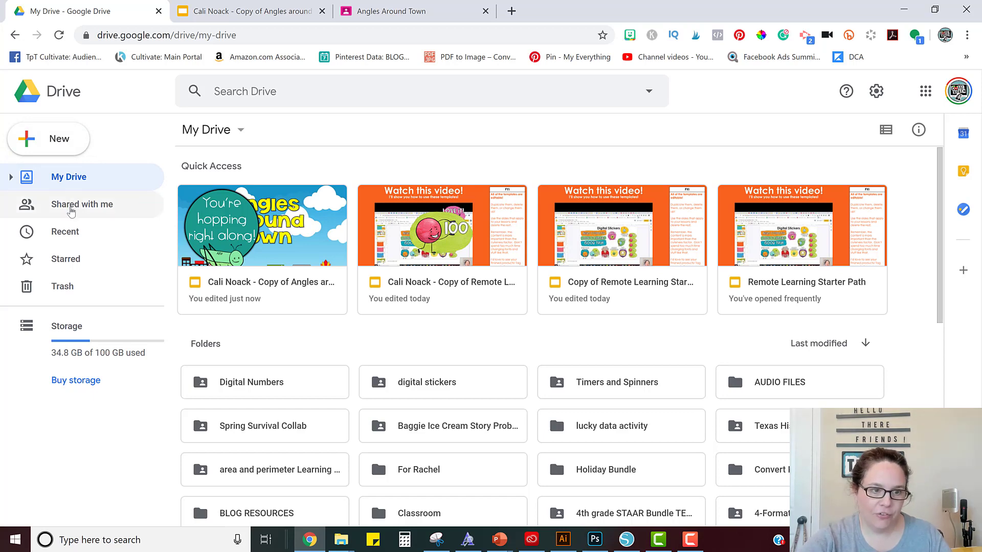
click(82, 204)
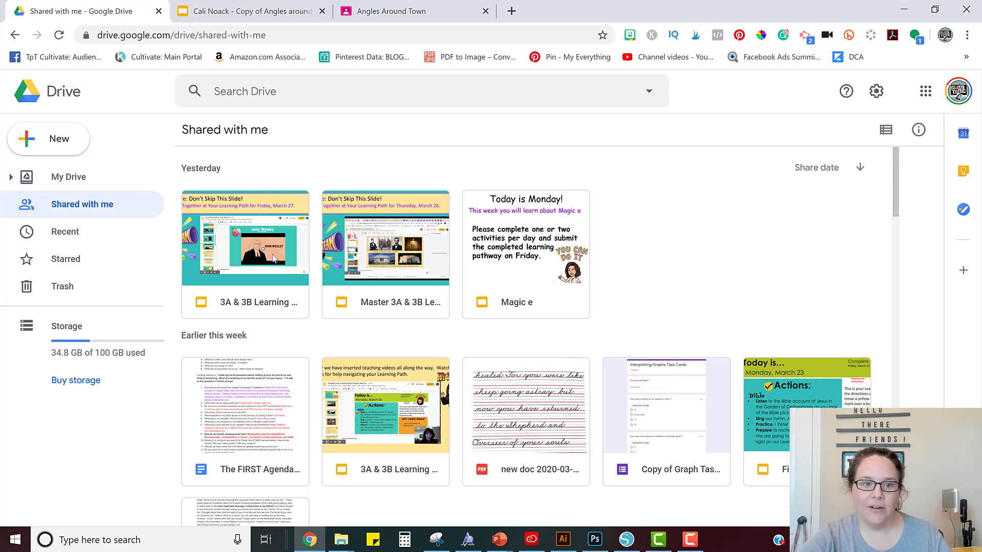
mouse_move(272, 256)
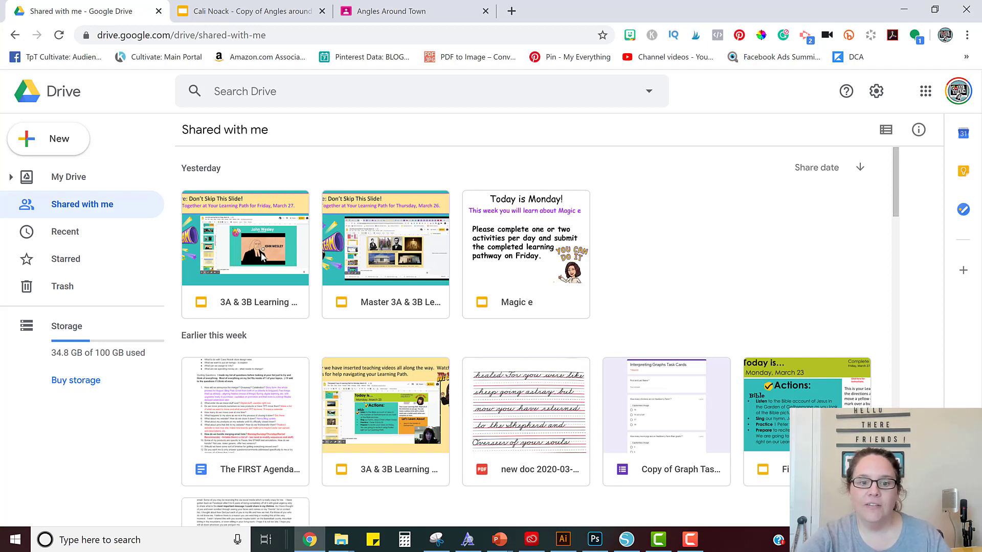